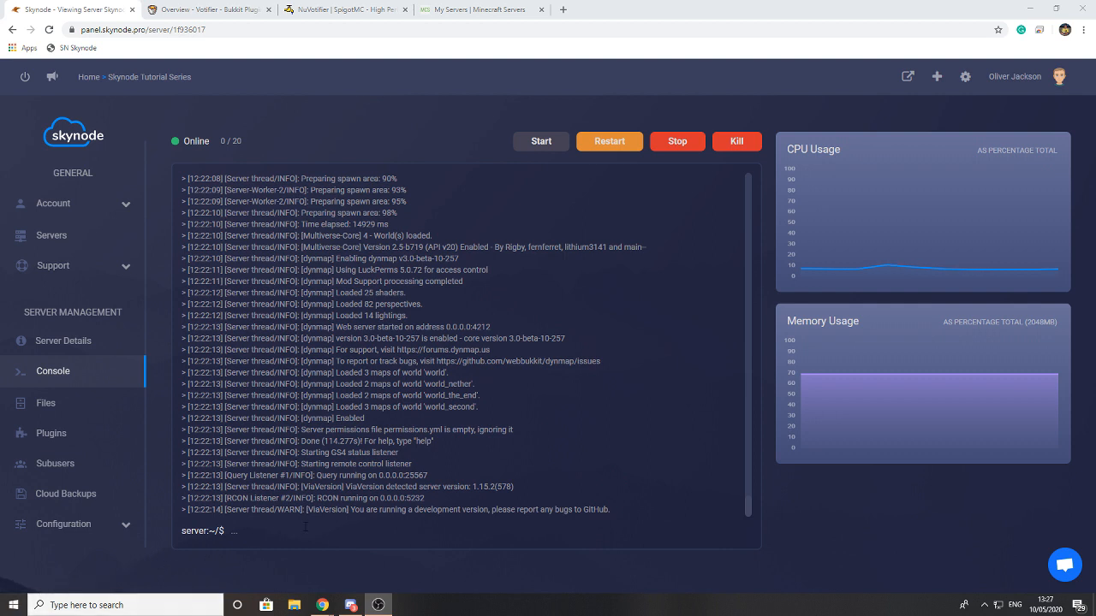
pyautogui.moveTo(453, 452)
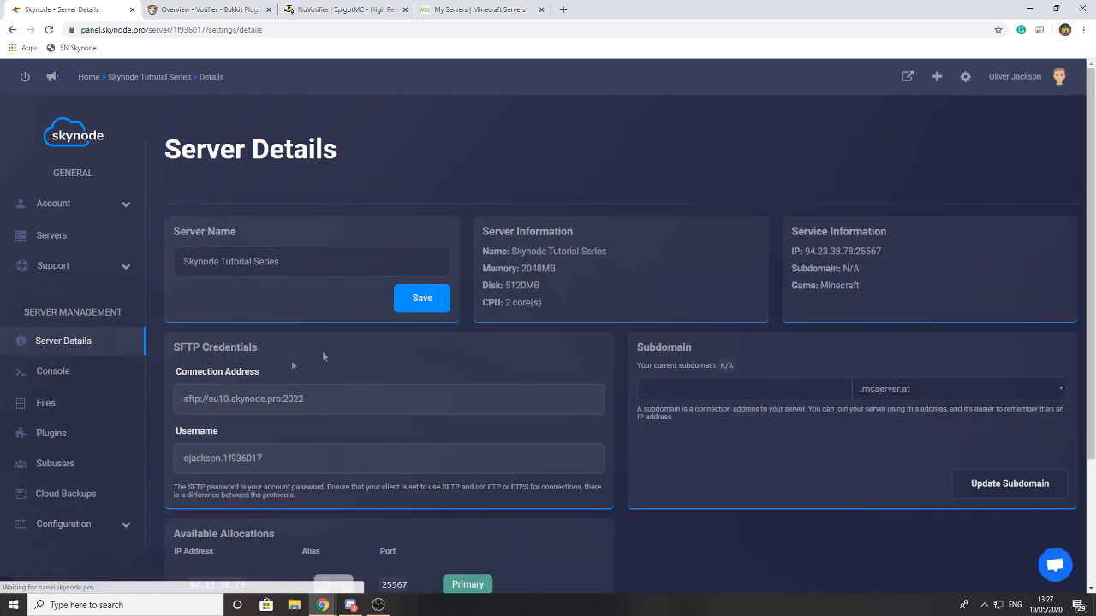
# Step: Scroll the Server Details page down to the Available Allocations ports list
pyautogui.scroll(-3)
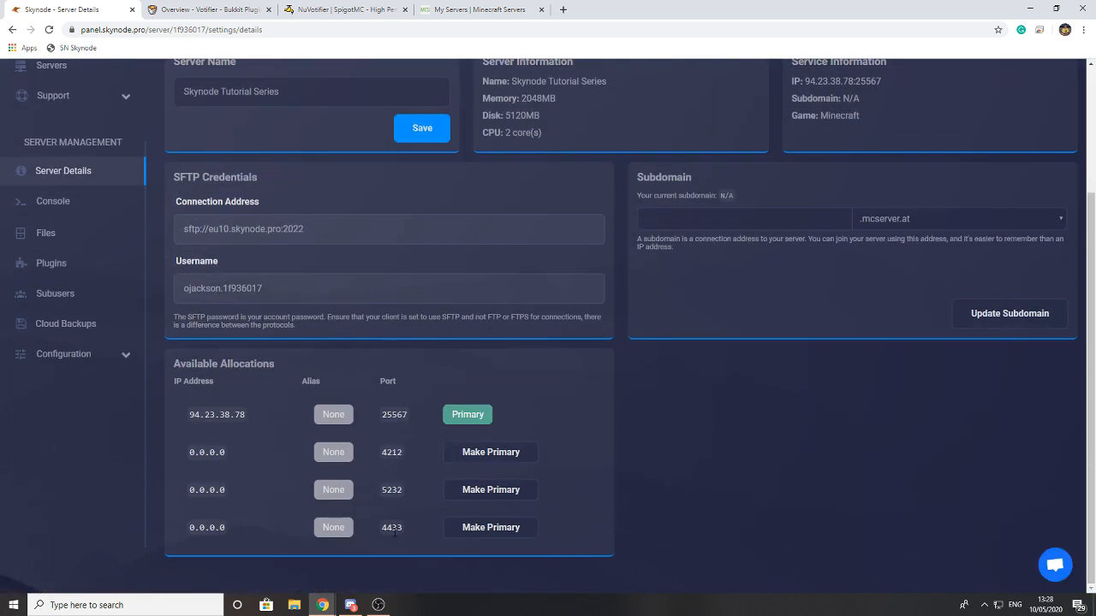
pyautogui.moveTo(363, 528)
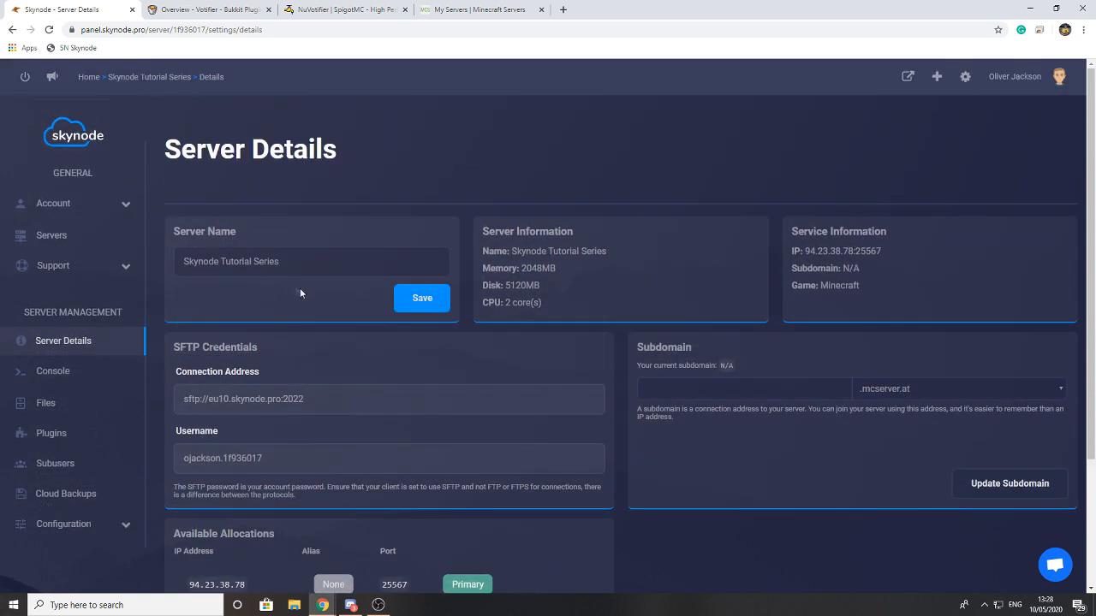
pyautogui.moveTo(236, 387)
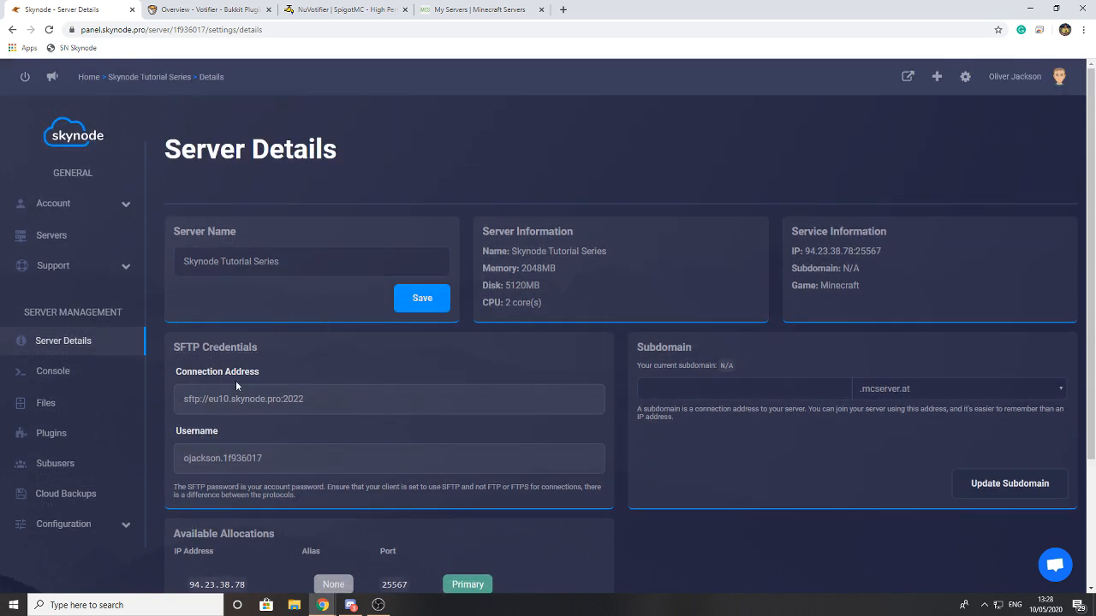
# Step: Review the Bukkit Votifier project page and download the NuVotifier jar from SpigotMC
pyautogui.click(206, 10)
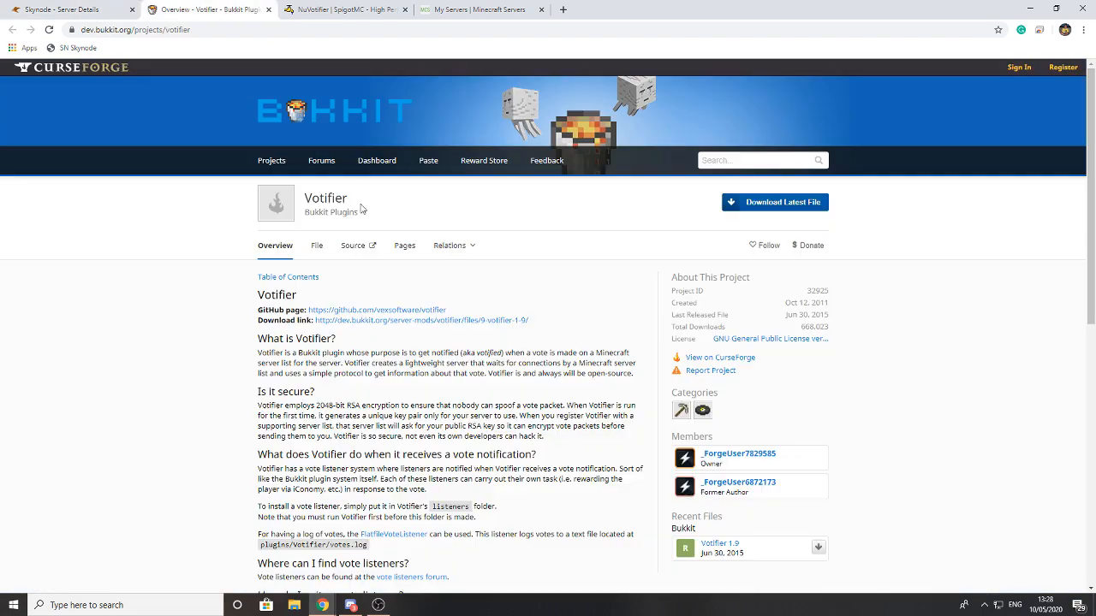
pyautogui.scroll(-3)
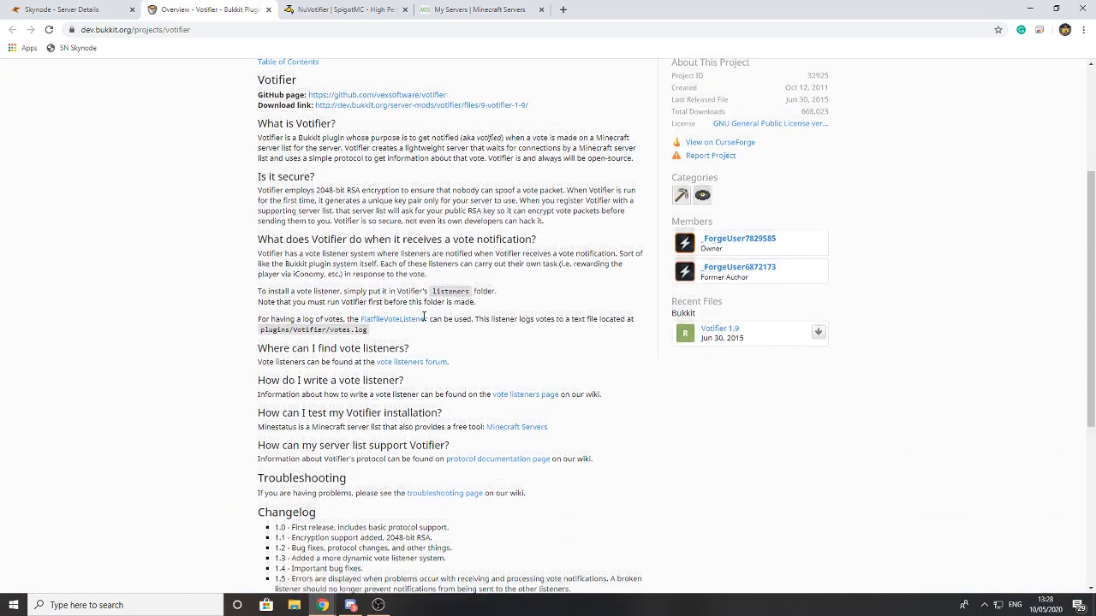
pyautogui.scroll(3)
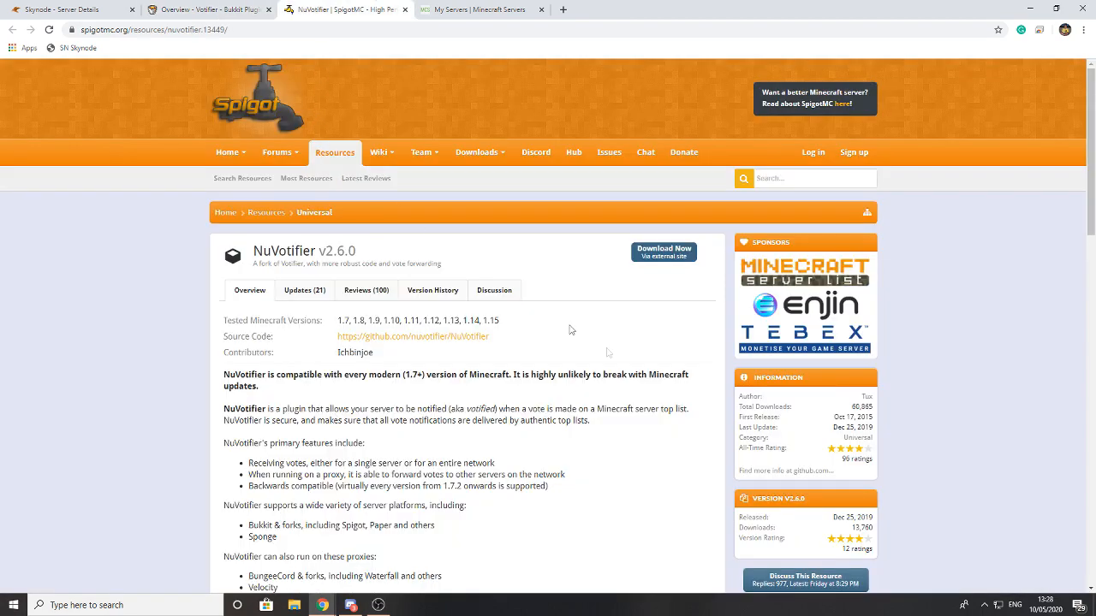
pyautogui.scroll(-3)
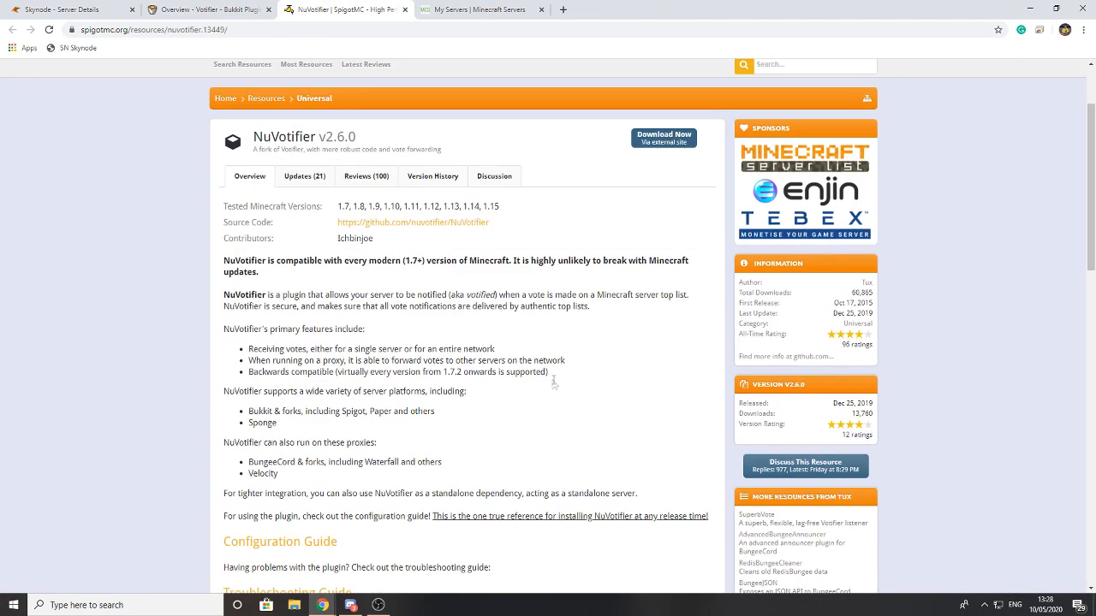
pyautogui.scroll(-3)
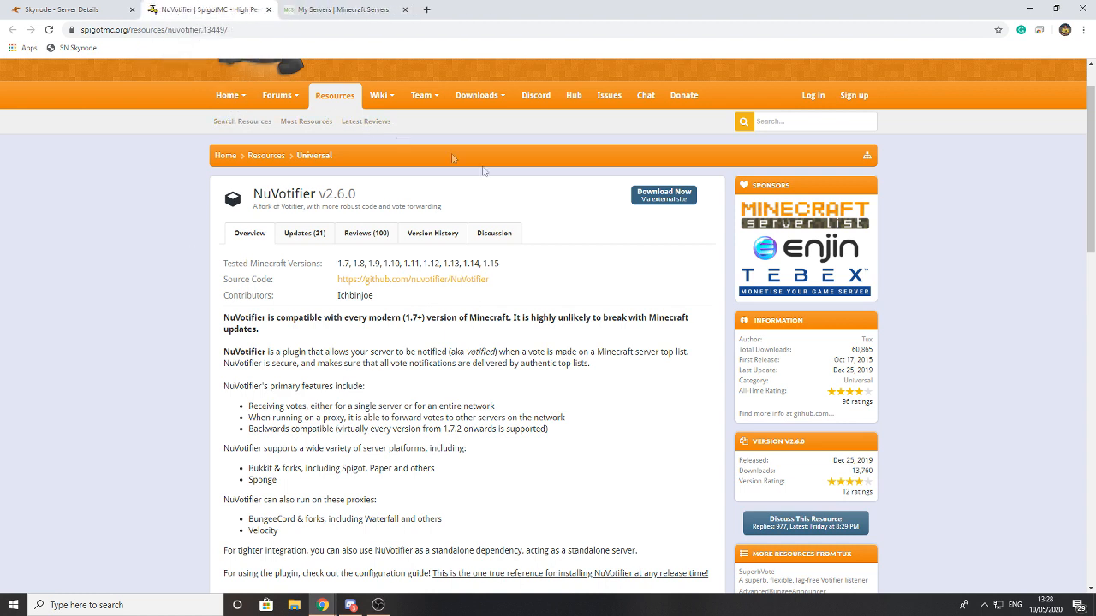
pyautogui.moveTo(15, 377)
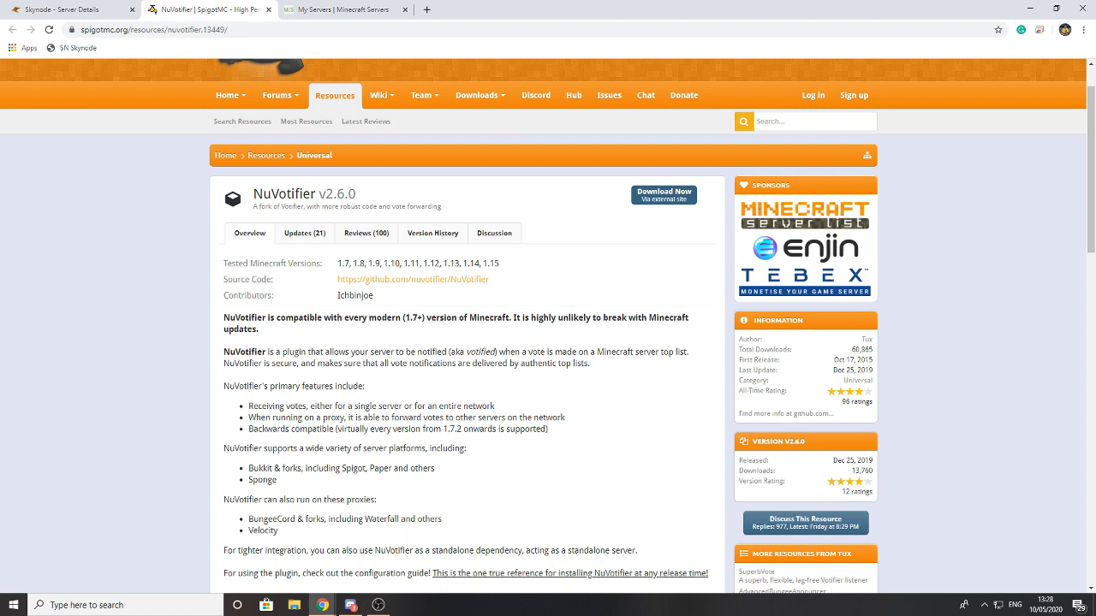
pyautogui.click(65, 10)
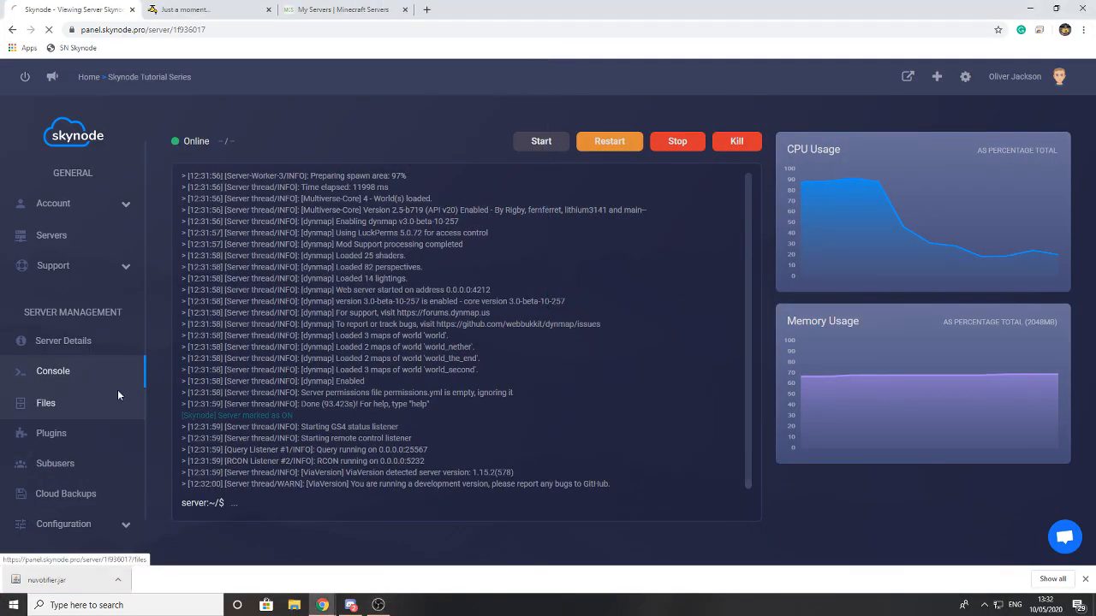
# Step: Navigate Files > plugins > Votifier and open config.yml in the editor
pyautogui.click(47, 402)
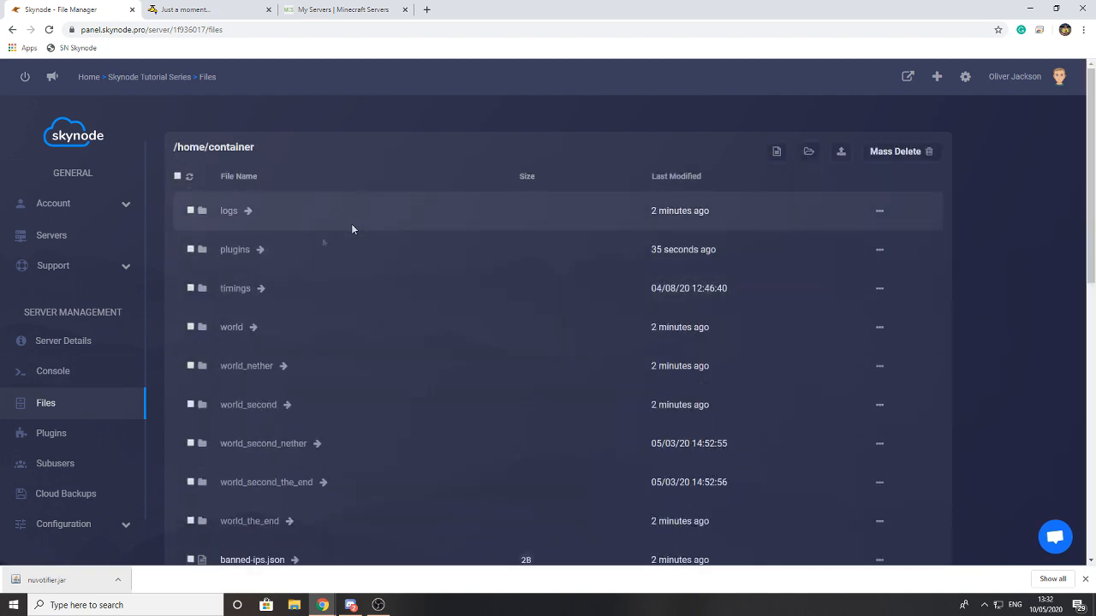
pyautogui.click(235, 250)
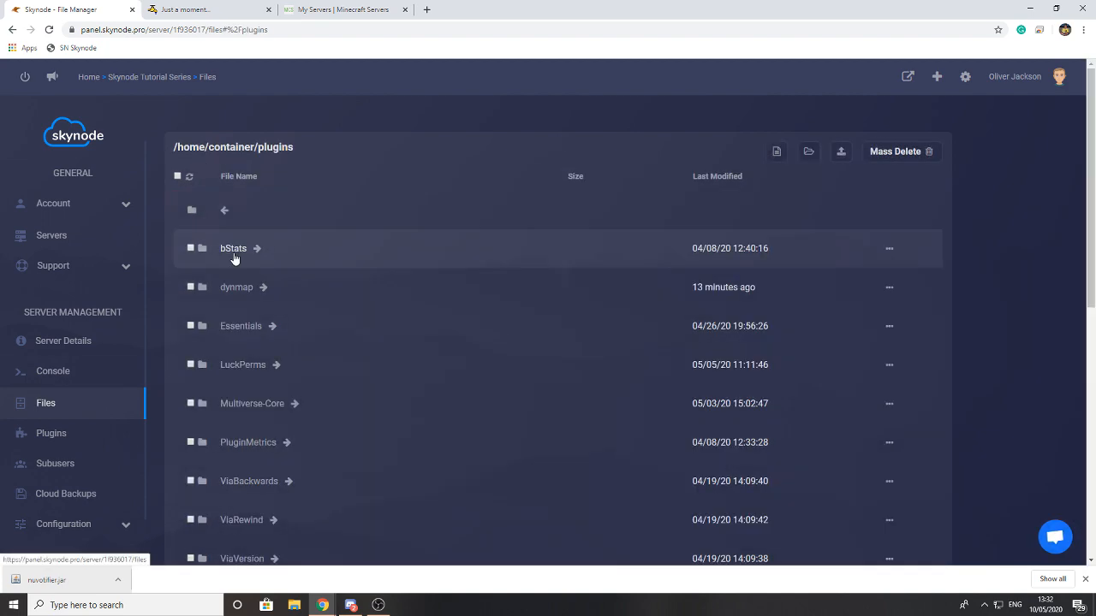
pyautogui.scroll(-3)
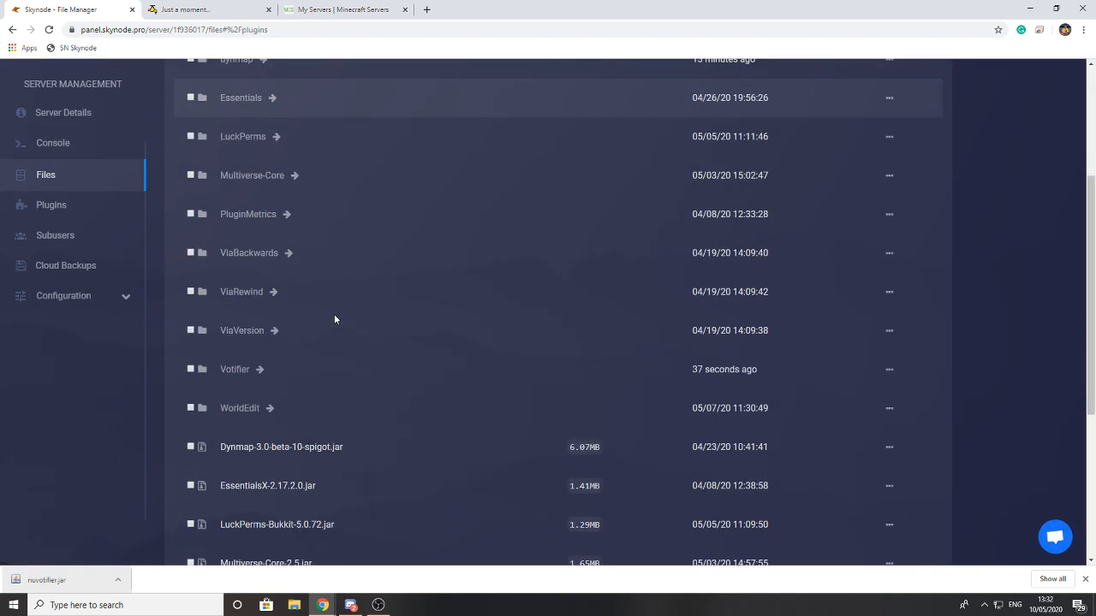
pyautogui.click(235, 370)
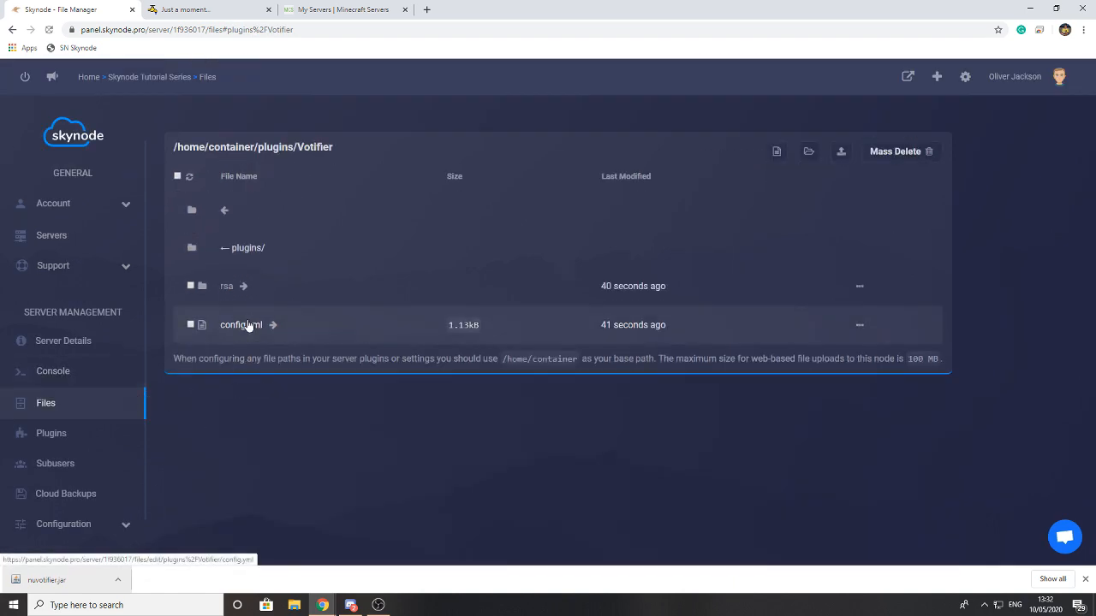
pyautogui.click(240, 325)
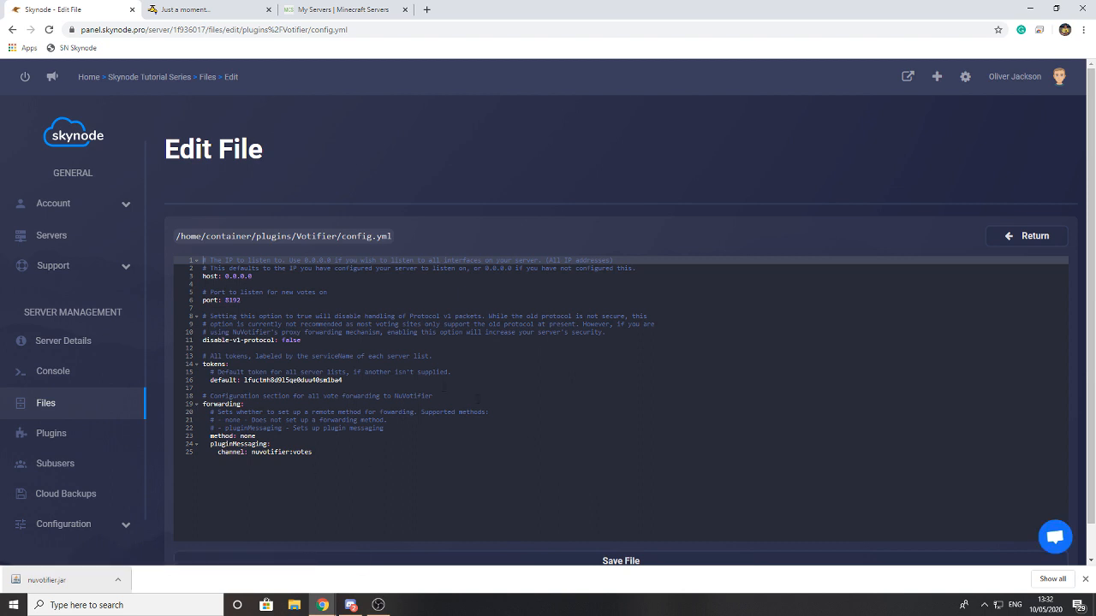
# Step: Replace the Votifier port in config.yml with the allocated port, save it, and go to Console to restart
pyautogui.click(253, 276)
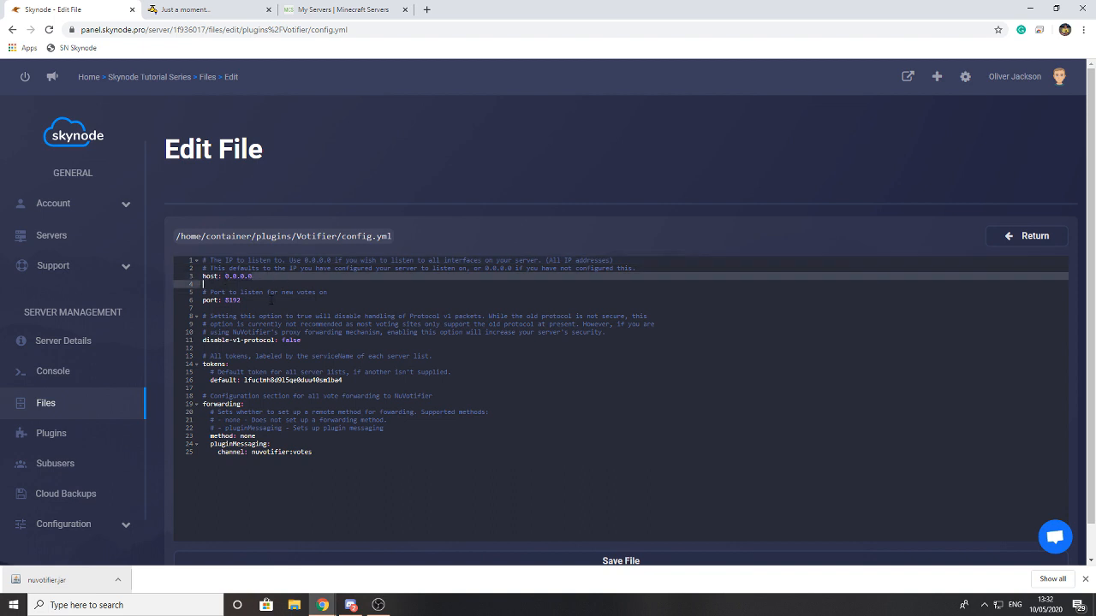
pyautogui.doubleClick(233, 301)
pyautogui.write('4433')
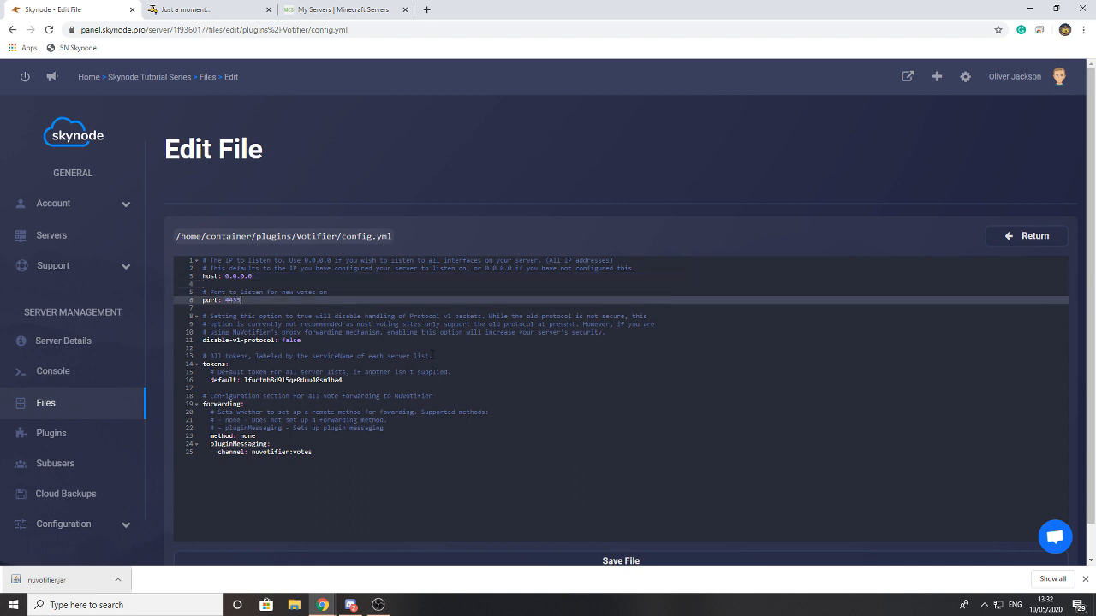
pyautogui.click(620, 562)
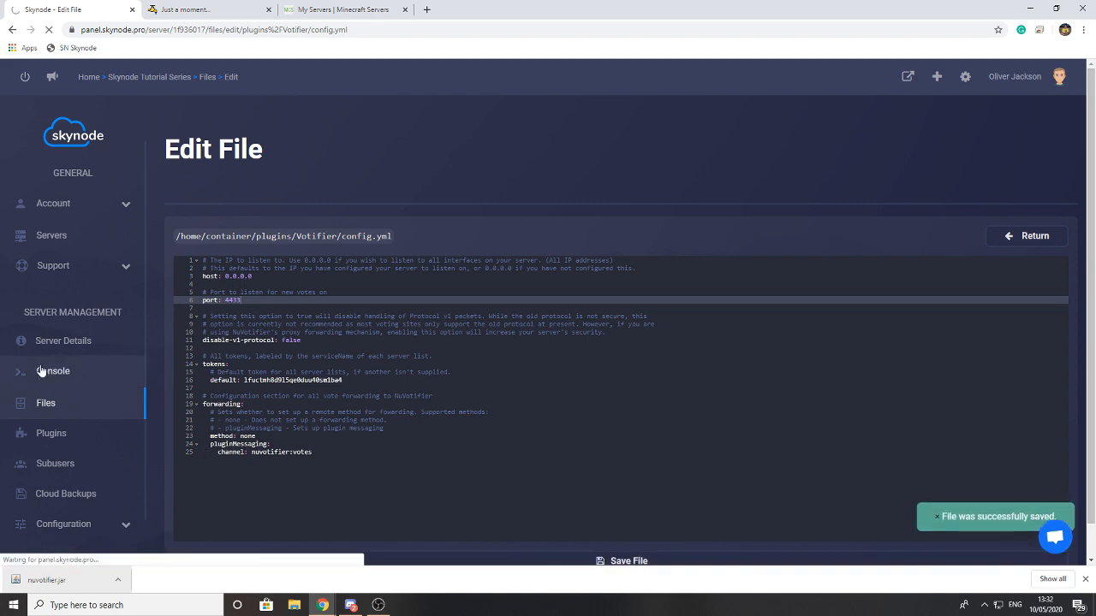
pyautogui.click(53, 370)
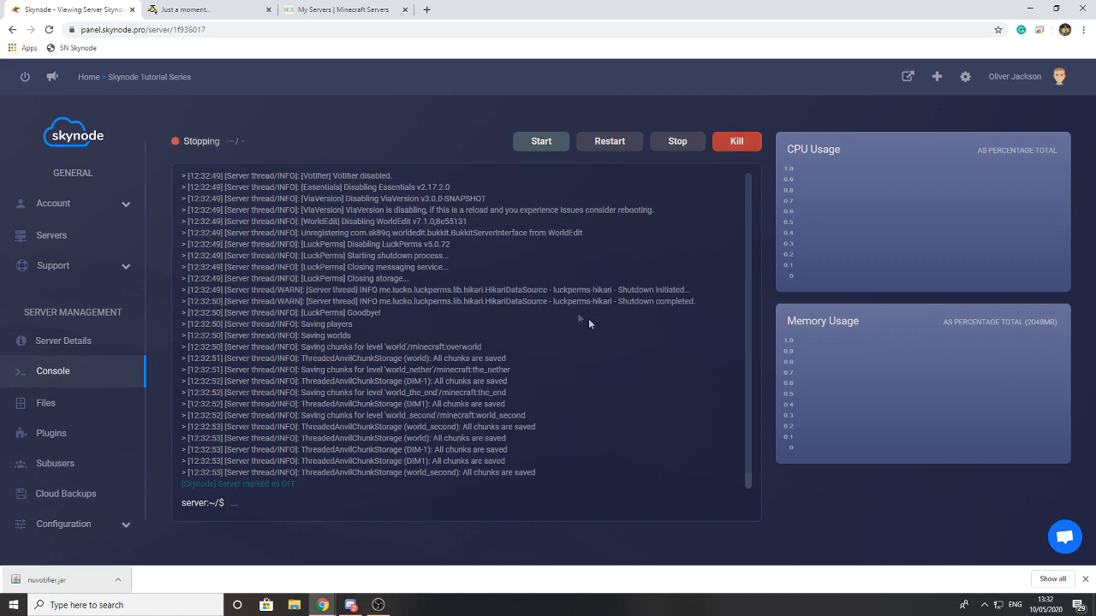
# Step: Let the server begin starting, then switch to the MinecraftServers.org My Servers page
pyautogui.click(609, 141)
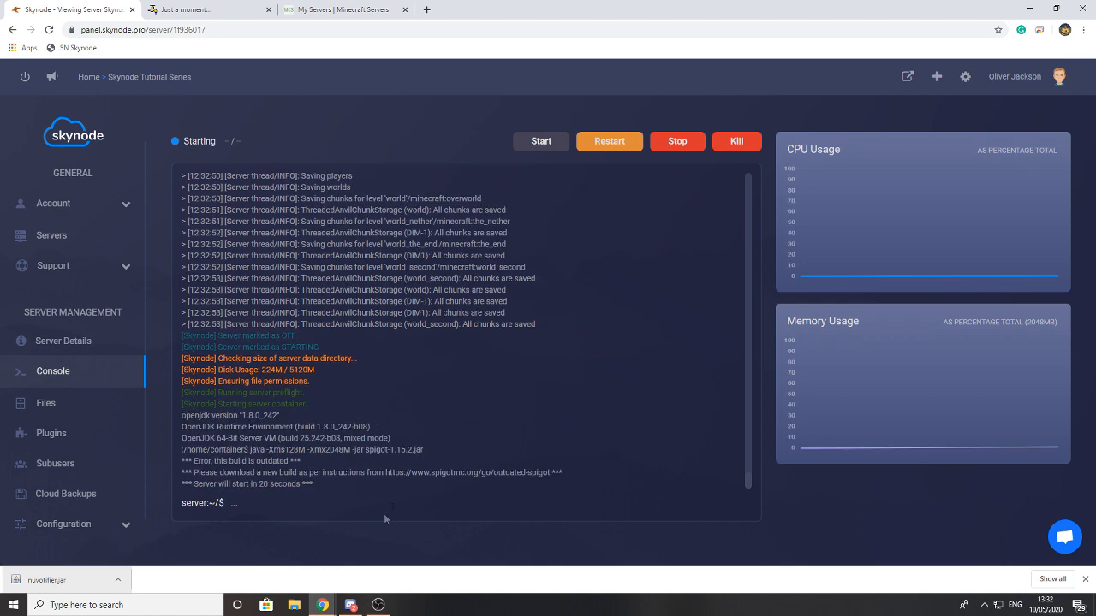
pyautogui.click(343, 10)
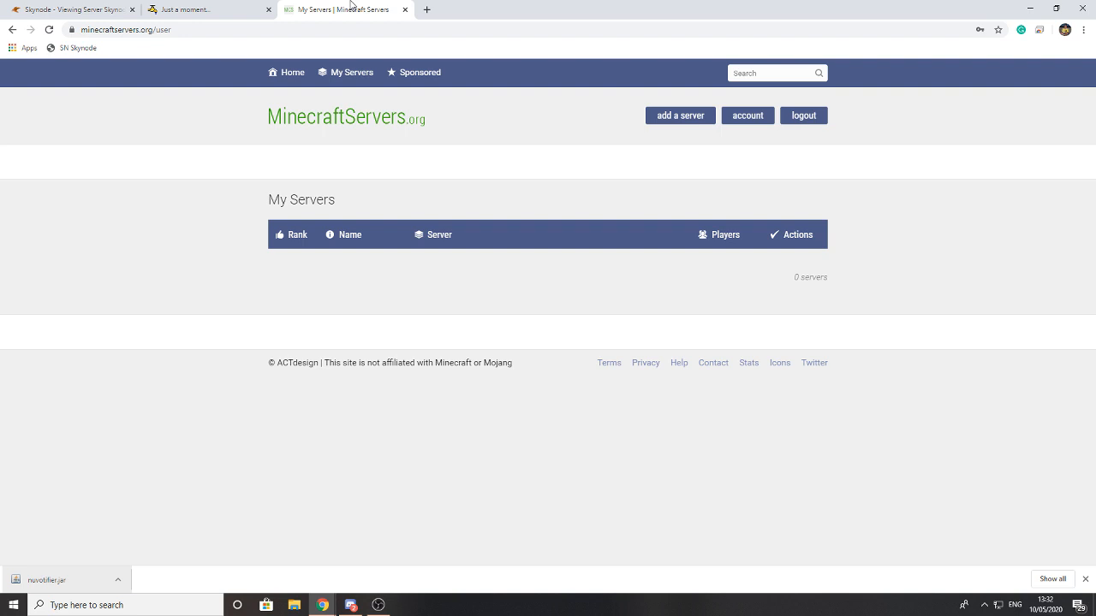
pyautogui.moveTo(362, 14)
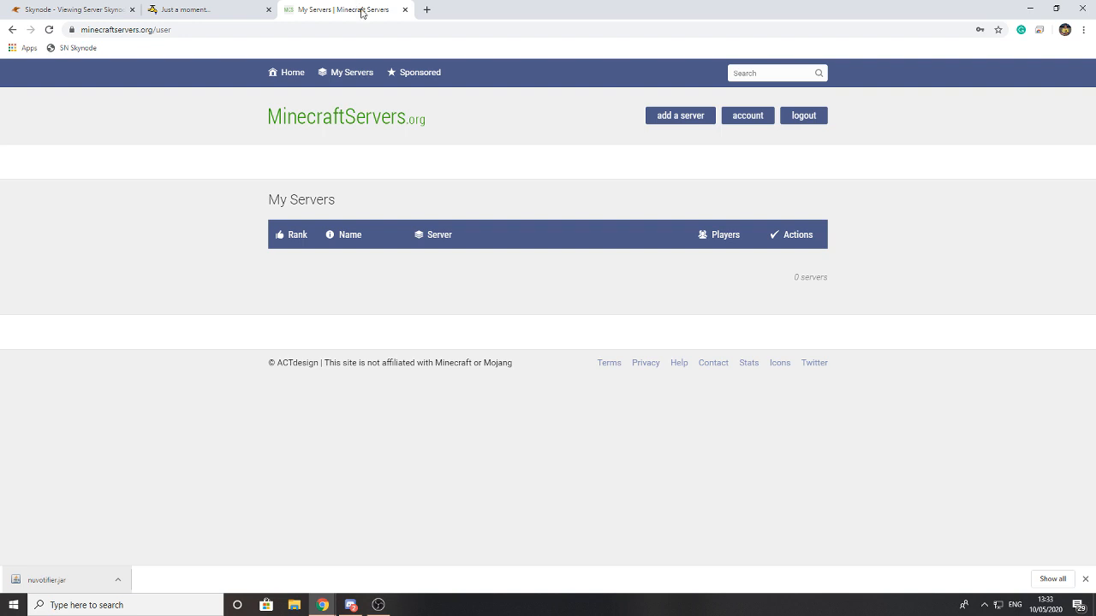
pyautogui.moveTo(654, 130)
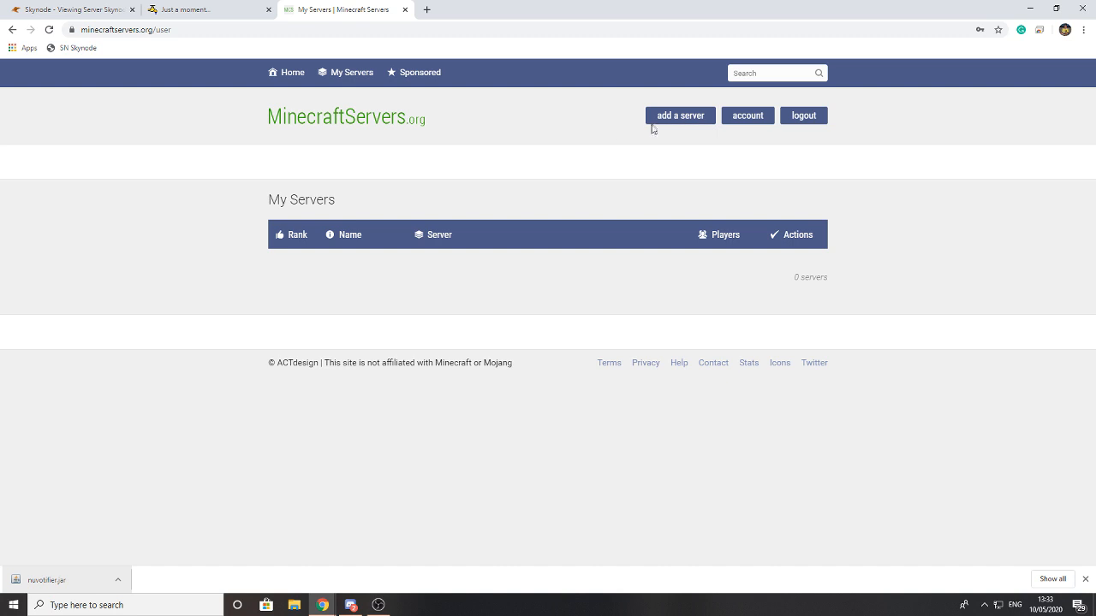
# Step: Start an Add Server listing and tick Enable Votifier, then return to the Skynode tab
pyautogui.click(680, 115)
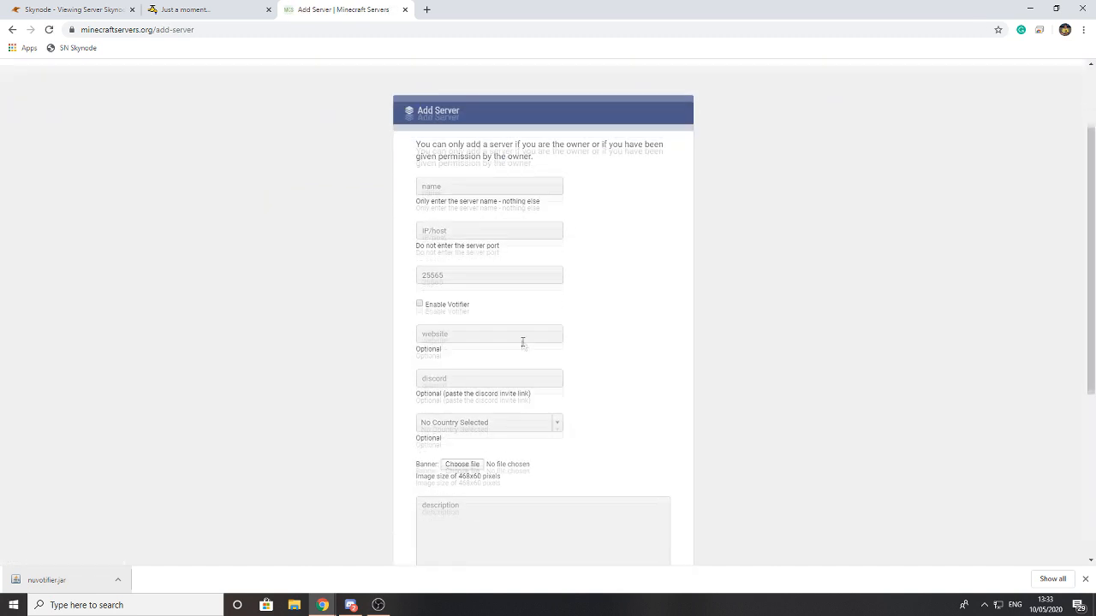
pyautogui.scroll(-3)
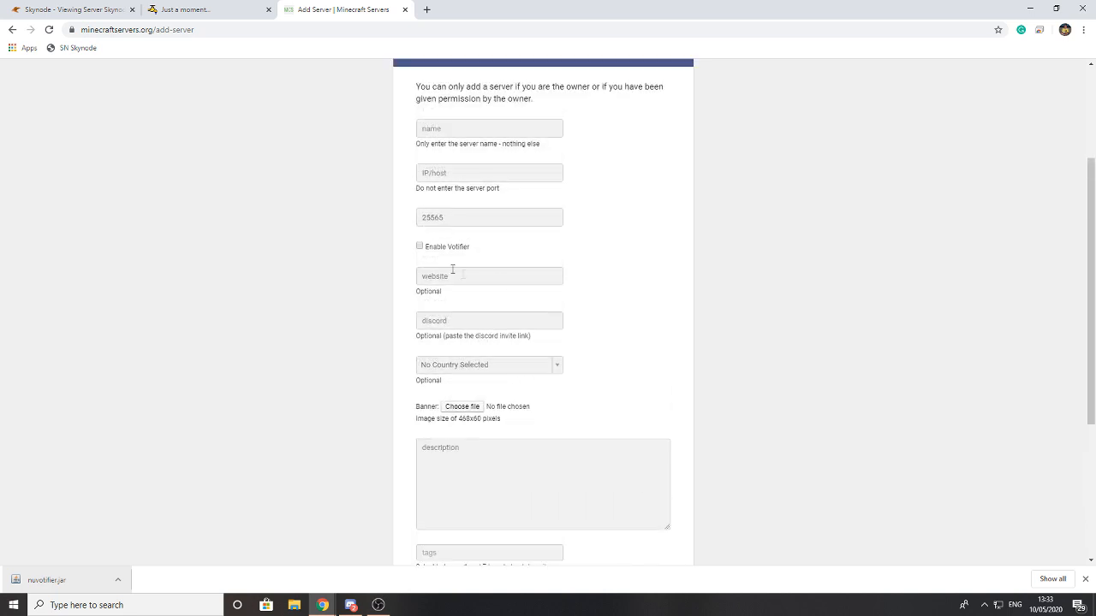
pyautogui.click(419, 247)
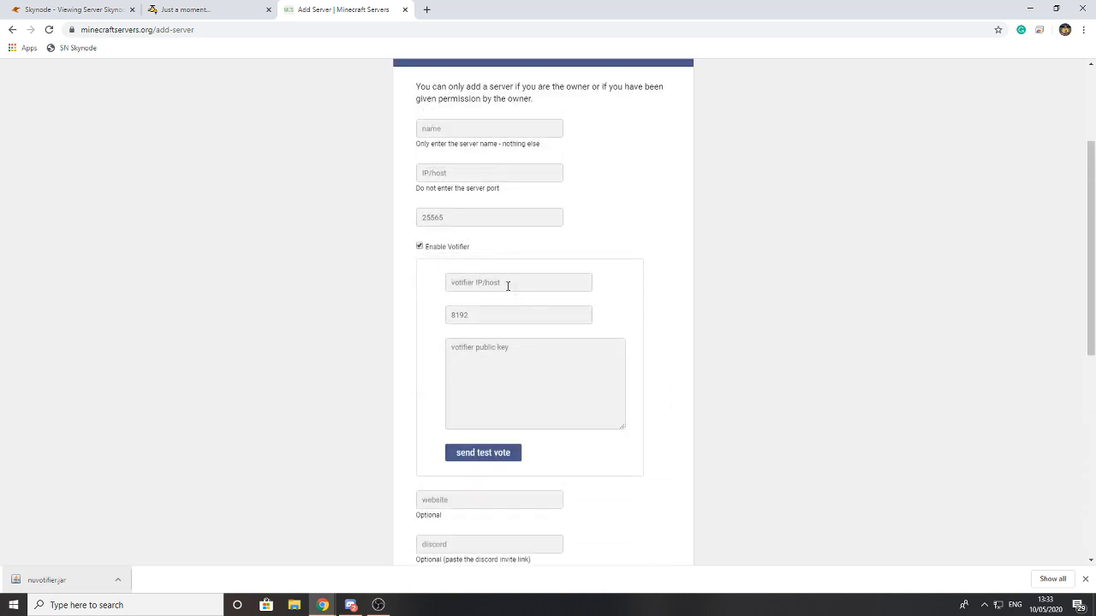
pyautogui.click(72, 10)
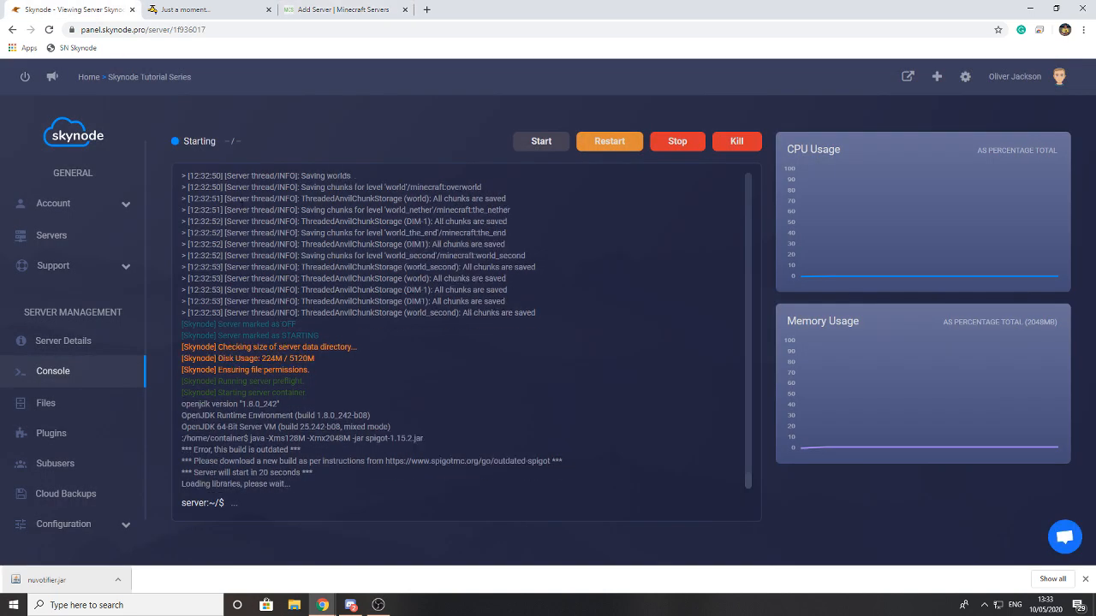
# Step: Copy server IP 94.23.38.78 from Server Details into the Votifier IP field and enter port 4433
pyautogui.click(61, 341)
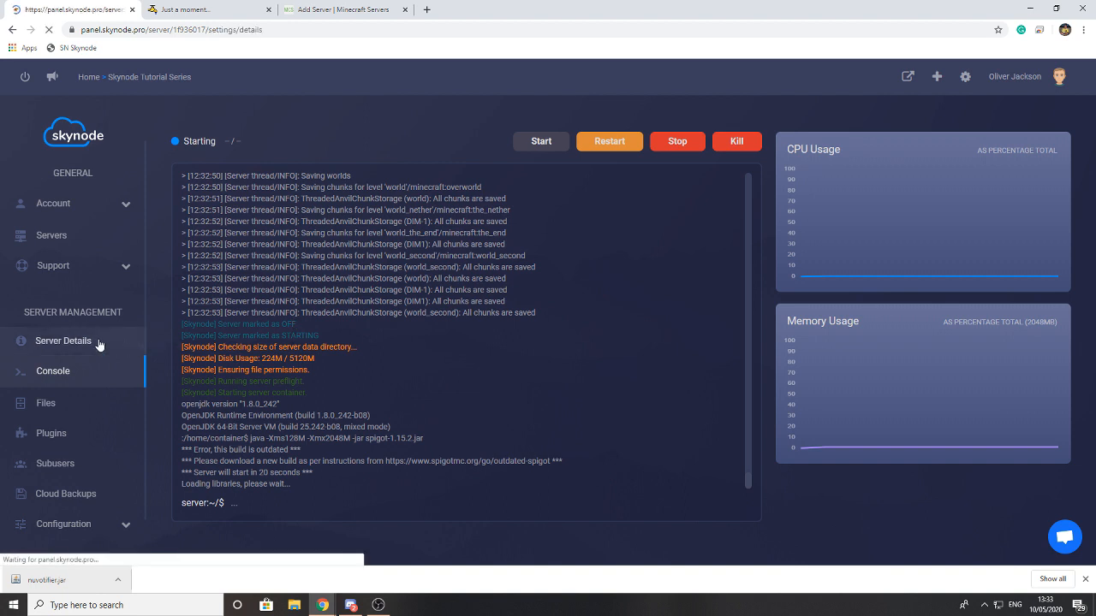
pyautogui.click(61, 341)
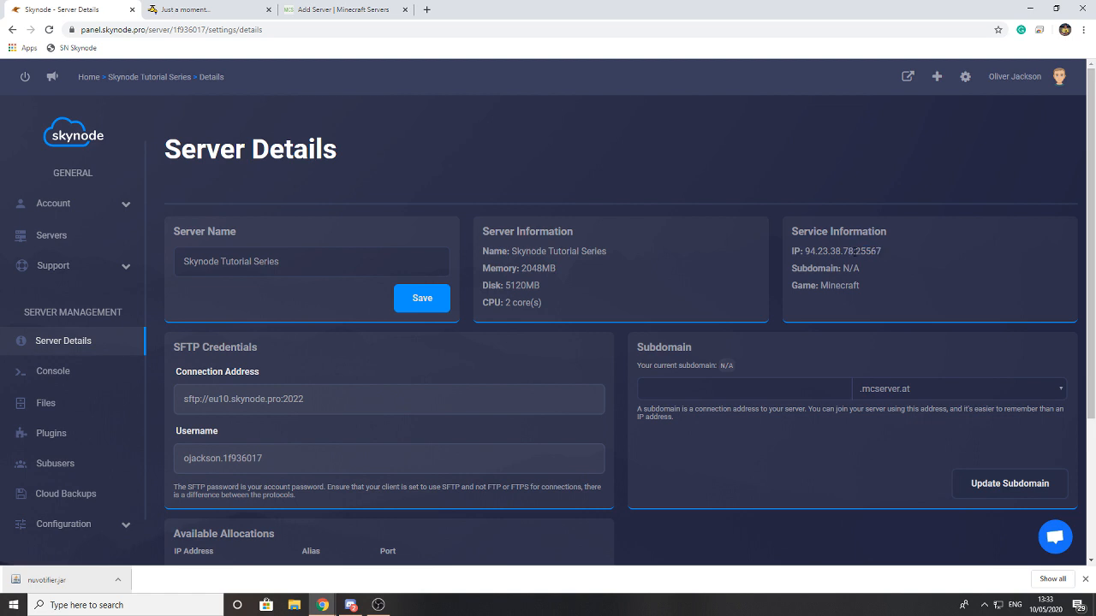
pyautogui.doubleClick(829, 252)
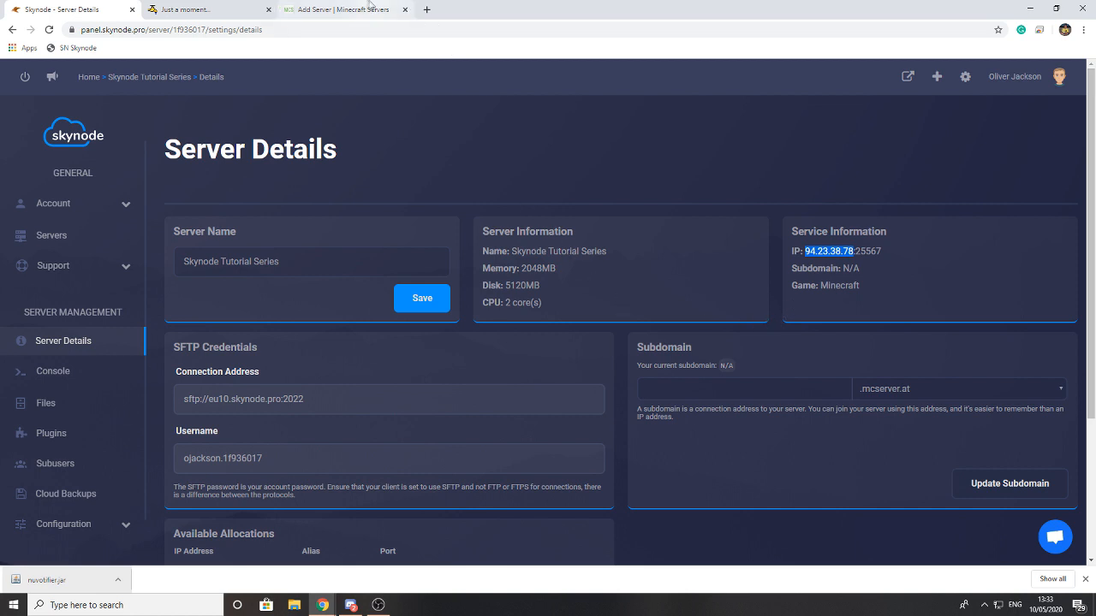
pyautogui.click(342, 11)
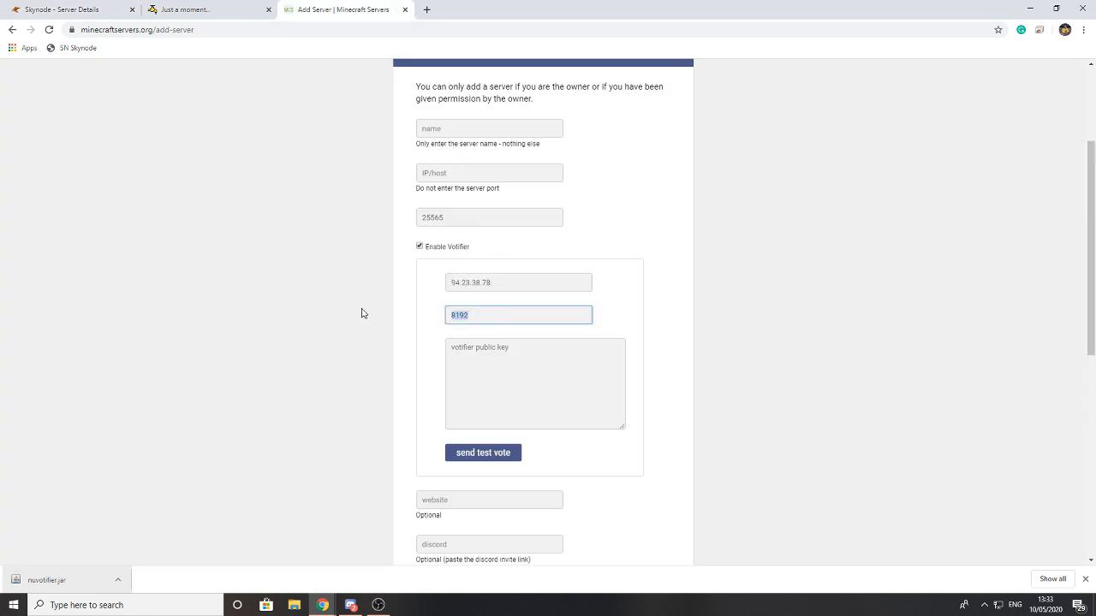
pyautogui.write('4433')
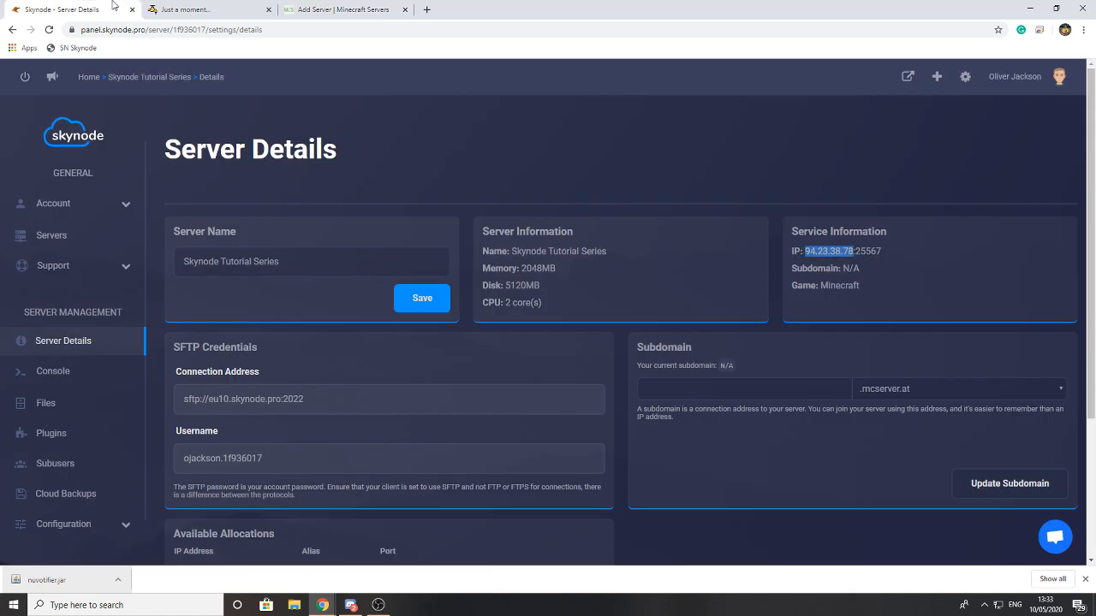
pyautogui.click(45, 402)
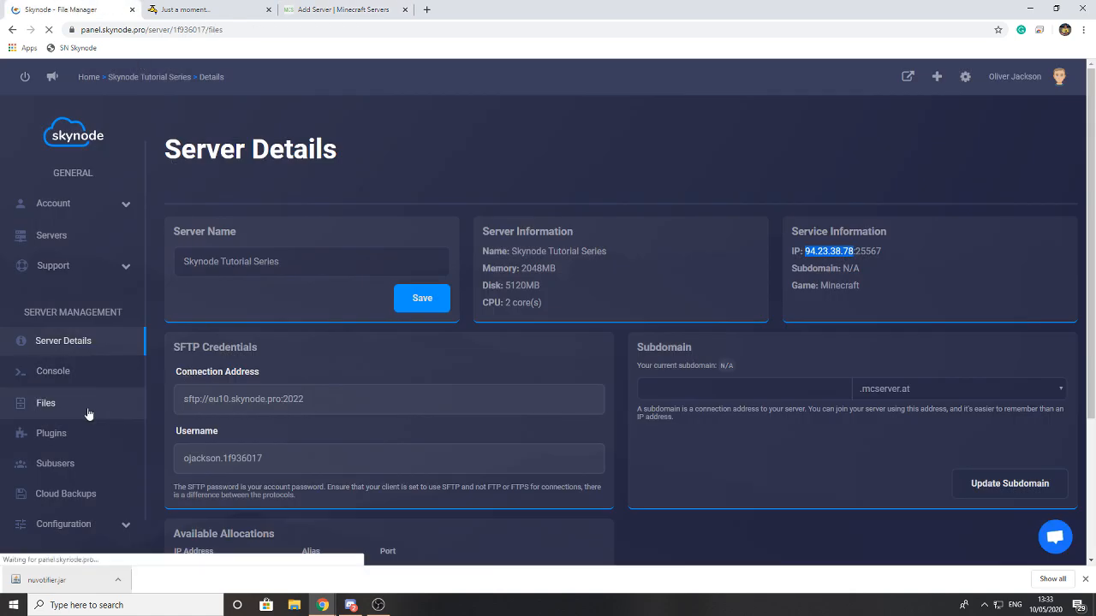
# Step: Open plugins/Votifier/rsa/public.key in the editor and copy the key text
pyautogui.click(45, 402)
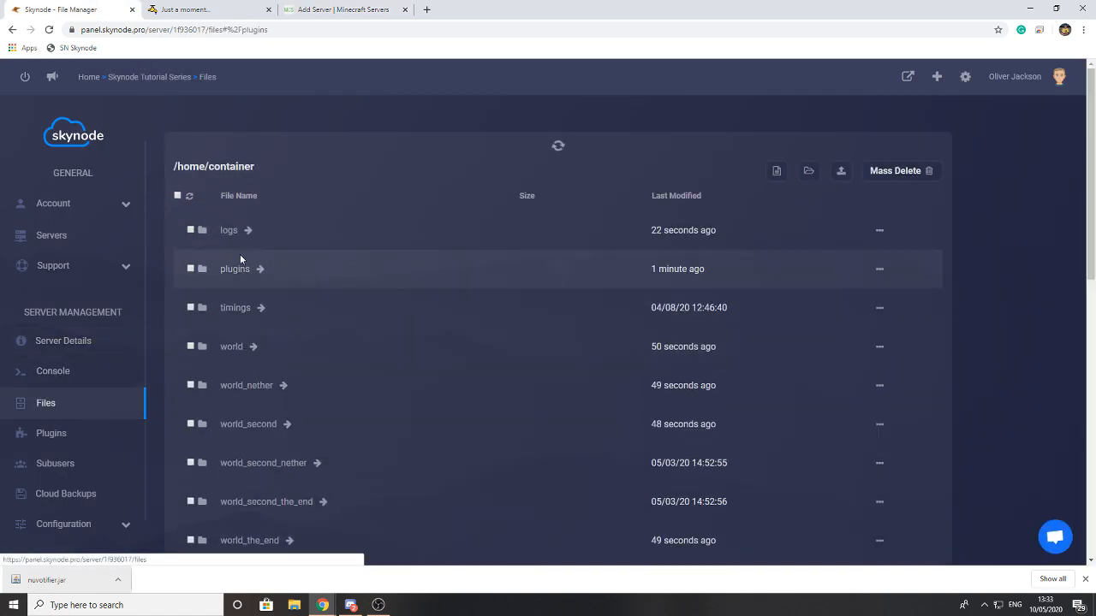
pyautogui.scroll(-3)
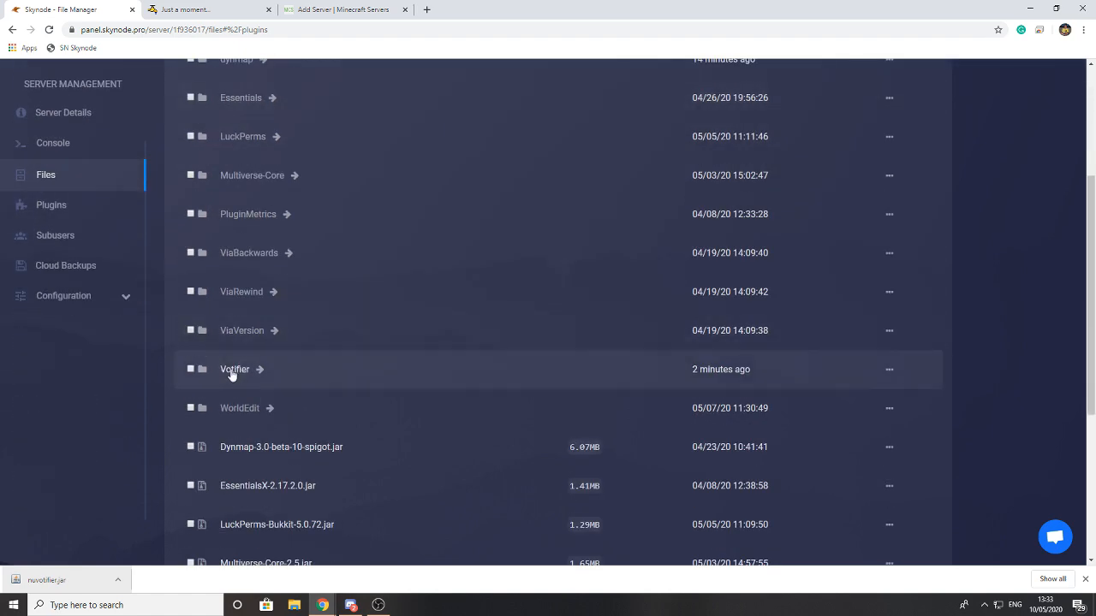
pyautogui.click(234, 370)
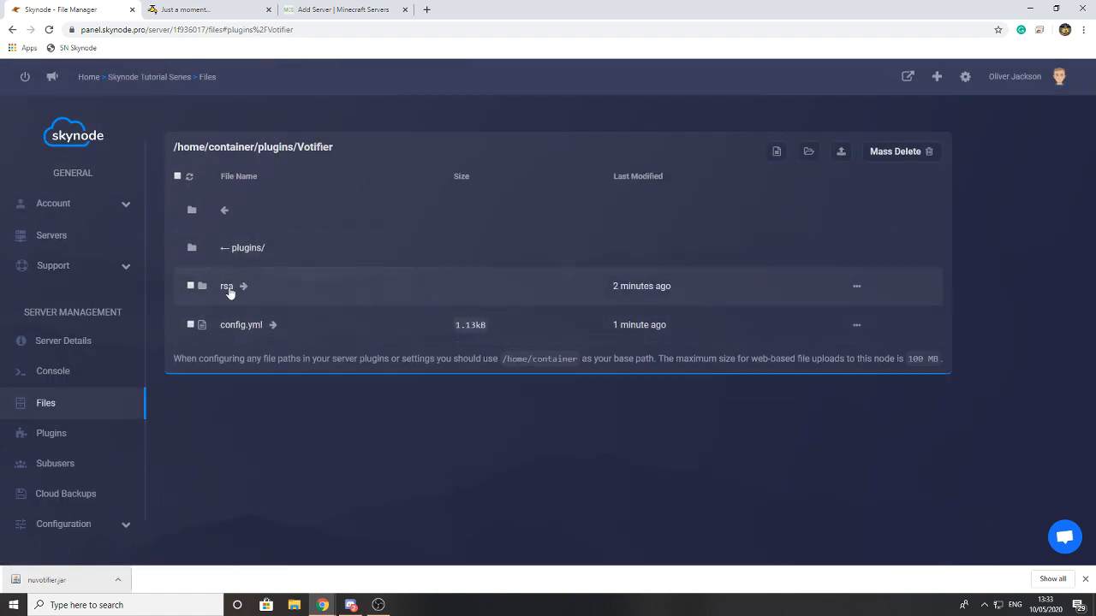
pyautogui.click(226, 286)
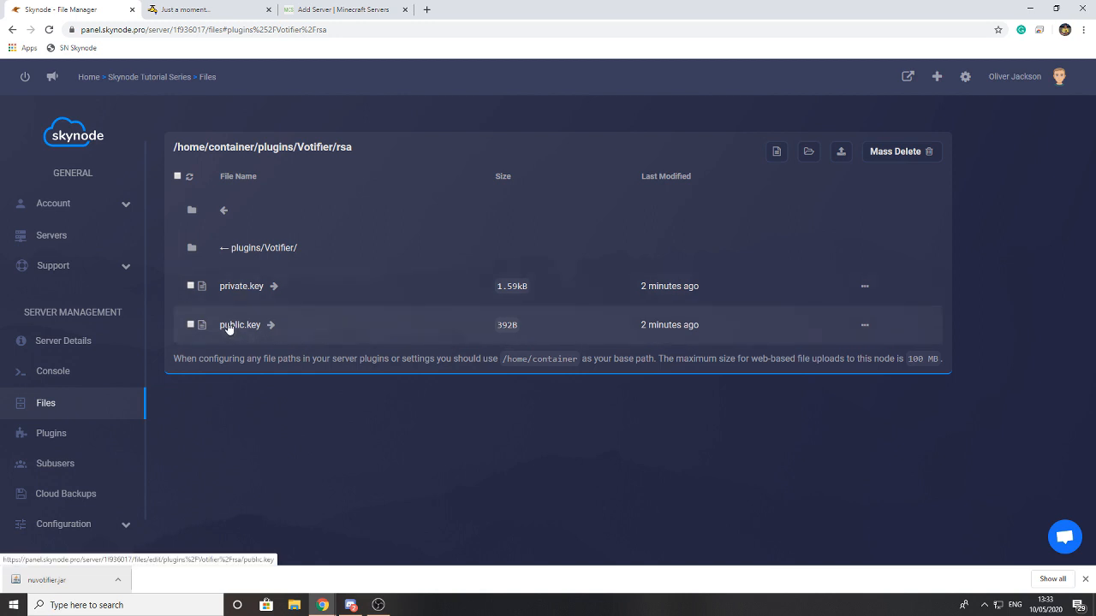
pyautogui.click(239, 325)
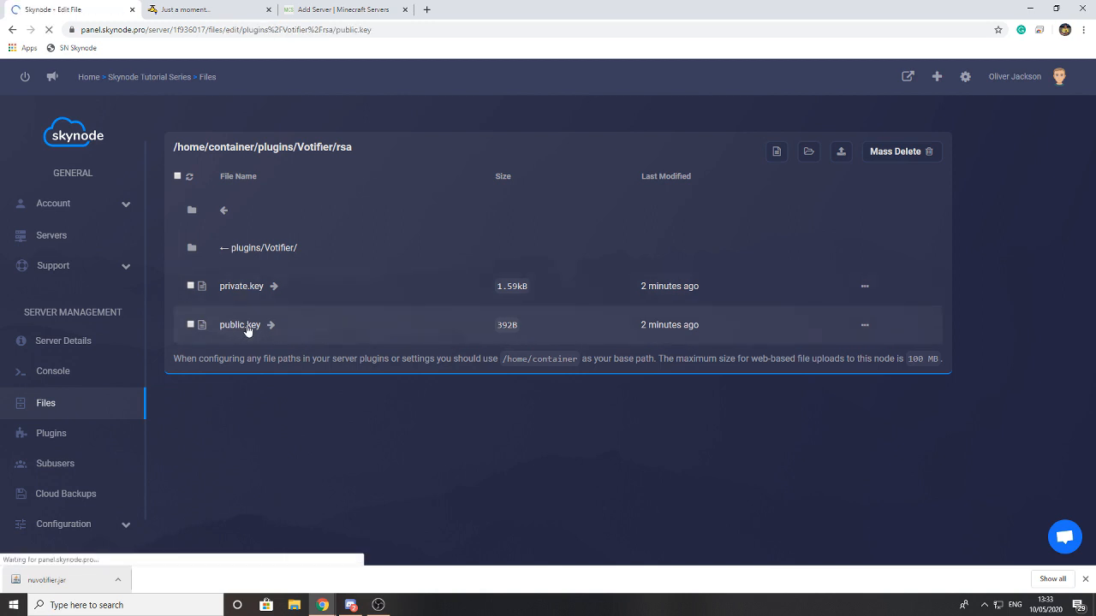
pyautogui.click(270, 325)
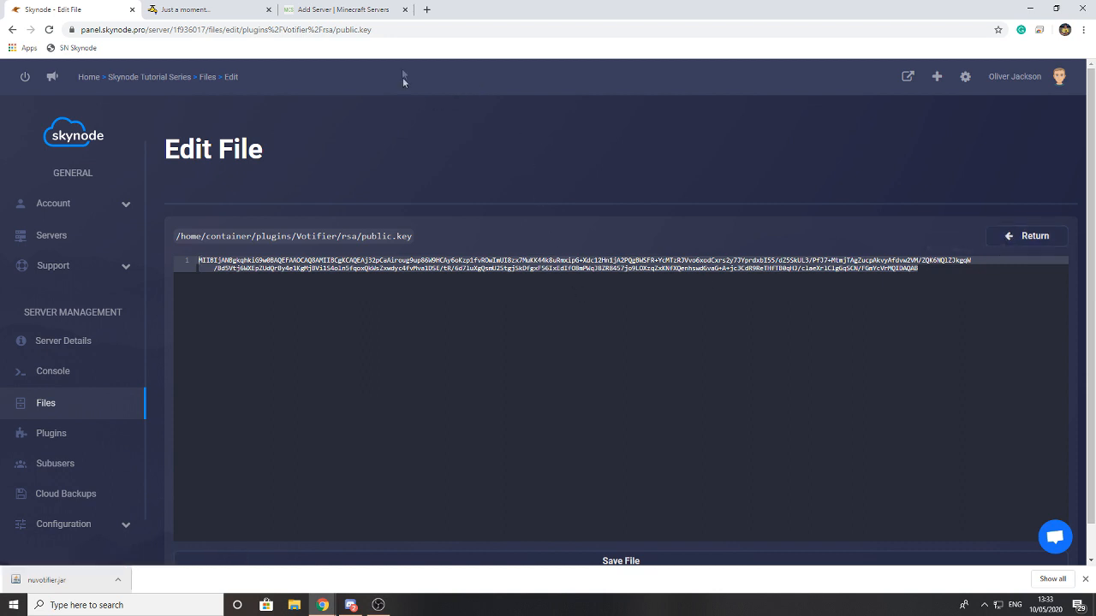
pyautogui.click(343, 10)
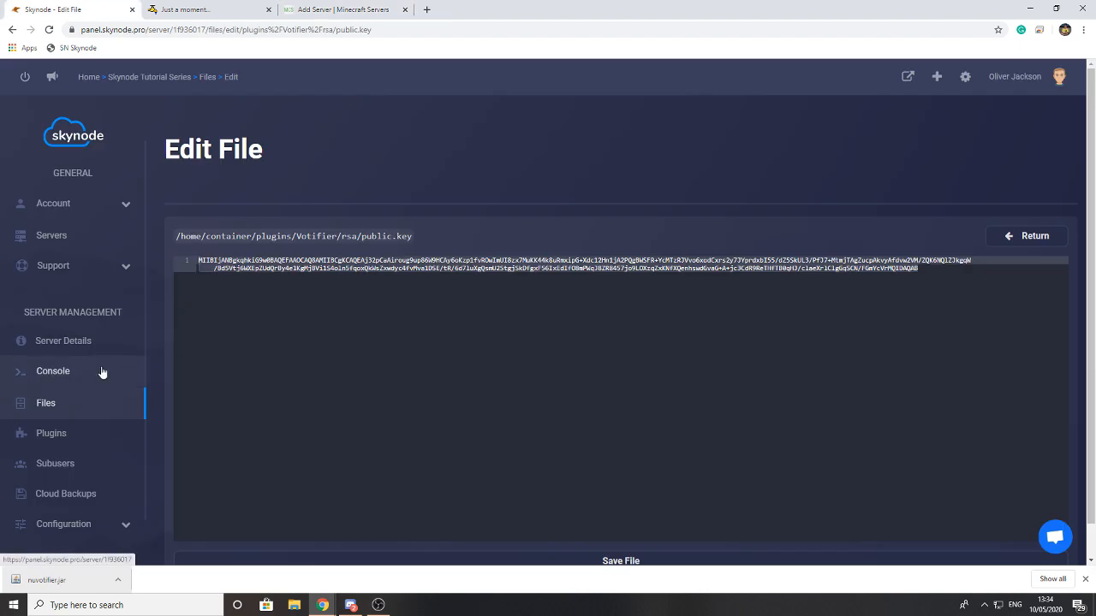
pyautogui.click(53, 370)
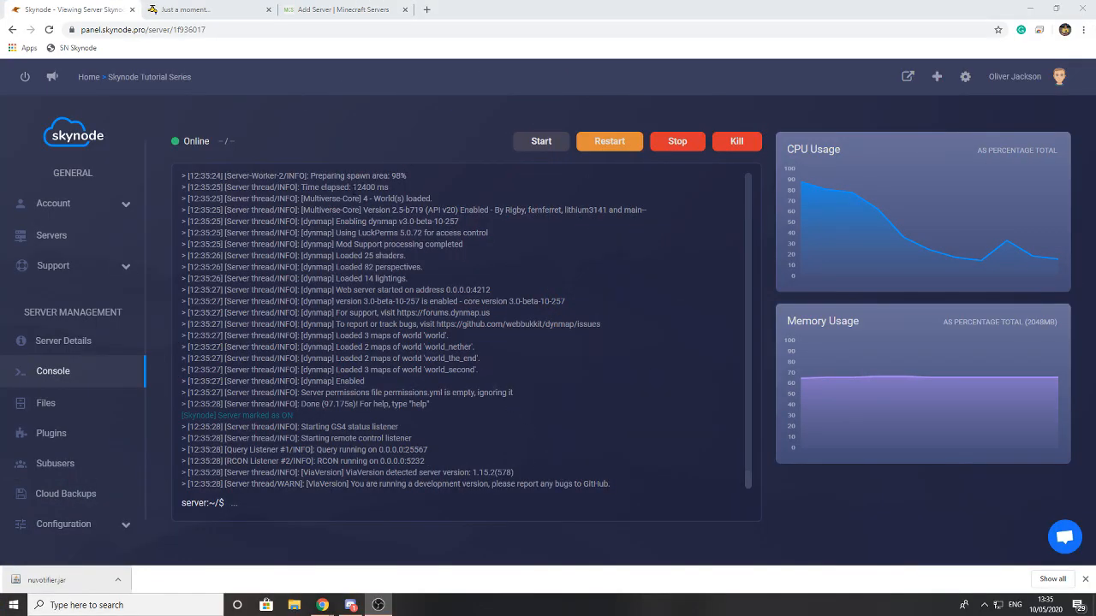
# Step: Send a test vote from the listing form and check the Skynode console for the received Votifier vote
pyautogui.click(342, 10)
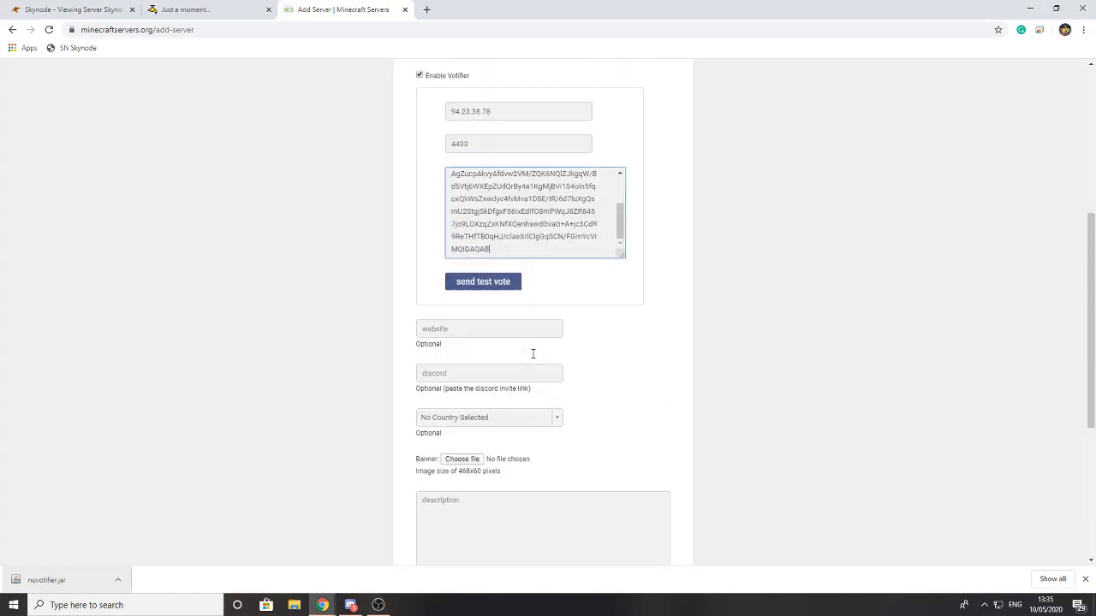
pyautogui.click(483, 281)
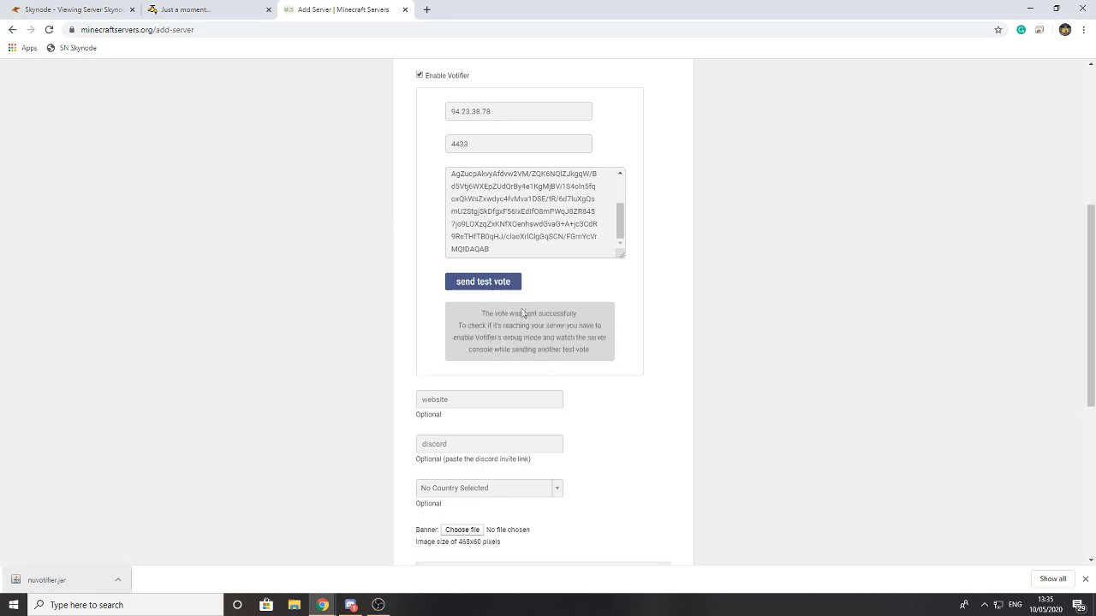
pyautogui.moveTo(626, 351)
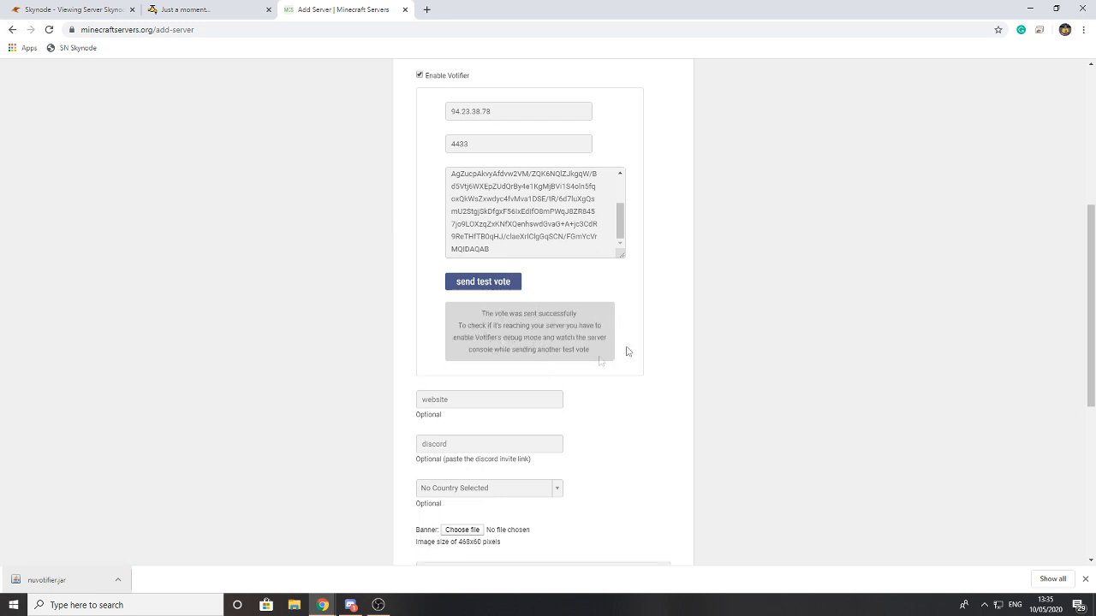
pyautogui.click(69, 11)
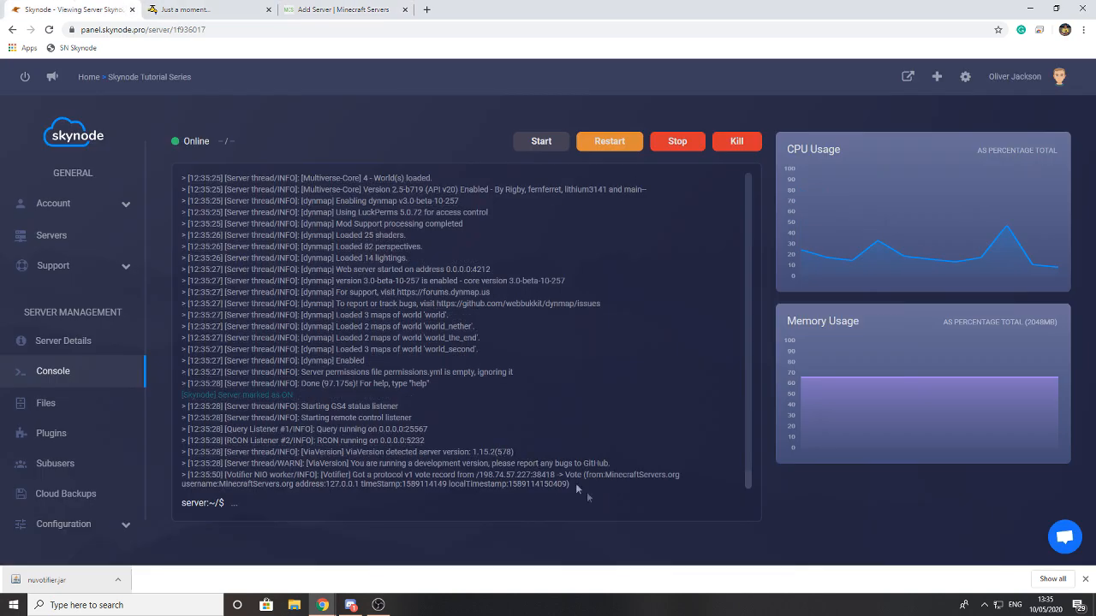